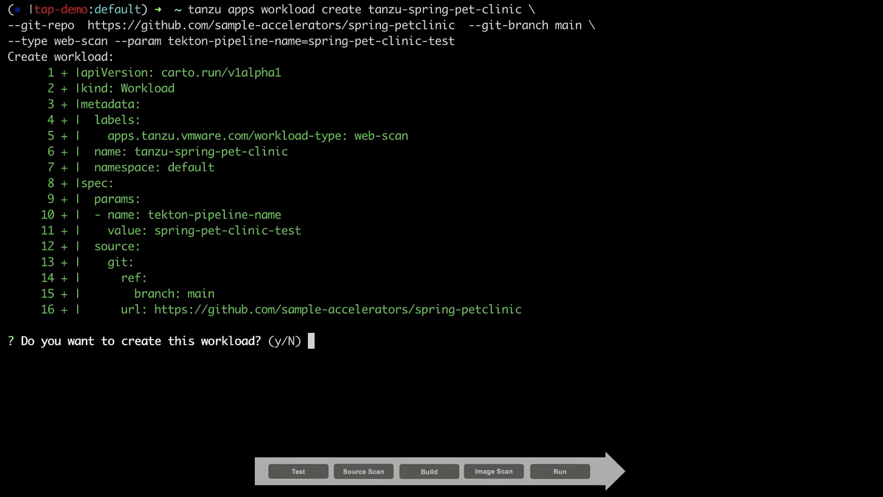
Confirm 'y' to create the tanzu-spring-pet-clinic workload and start its test stage
type("y")
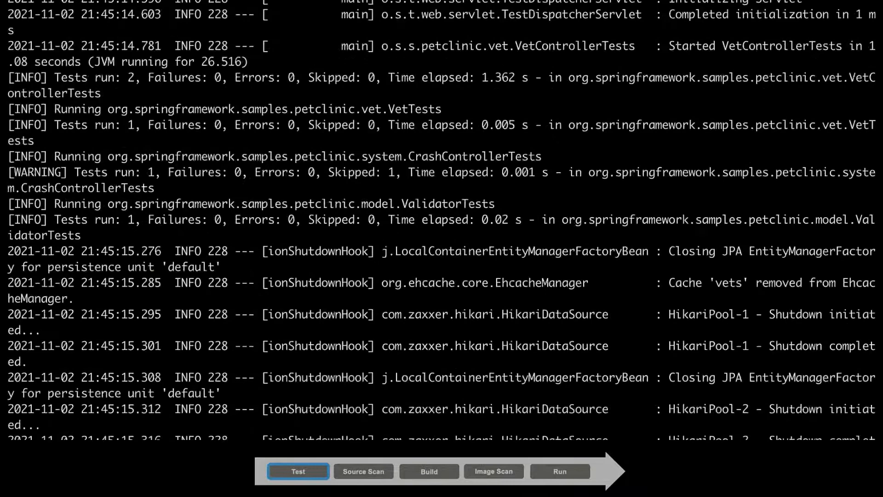
Review the test logs, then monitor pods until the source-scan pod is running
scroll("down", 3)
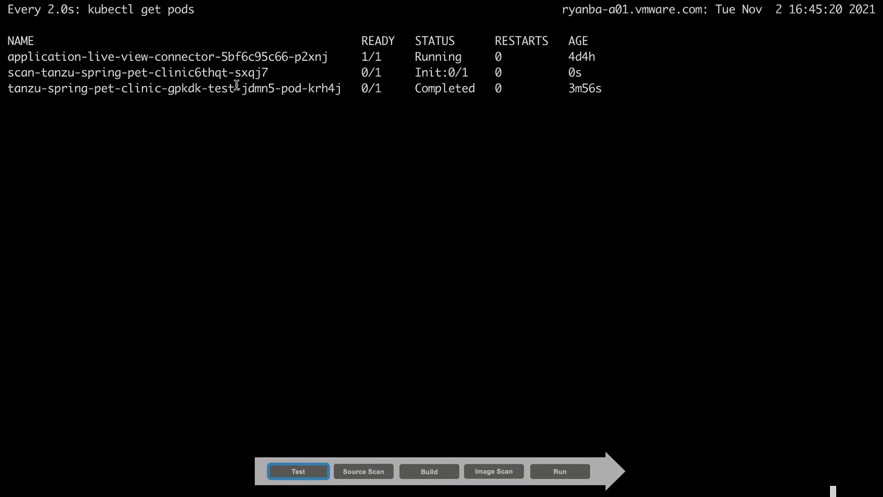
left_click(363, 471)
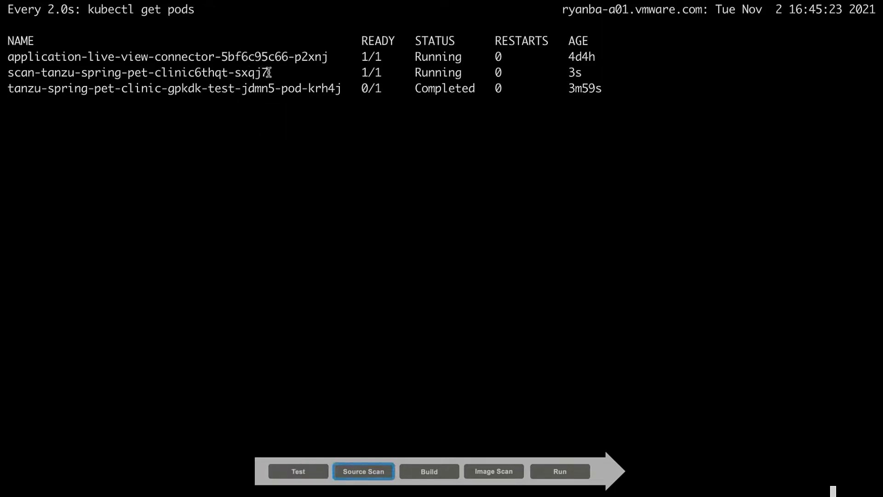
mouse_move(401, 165)
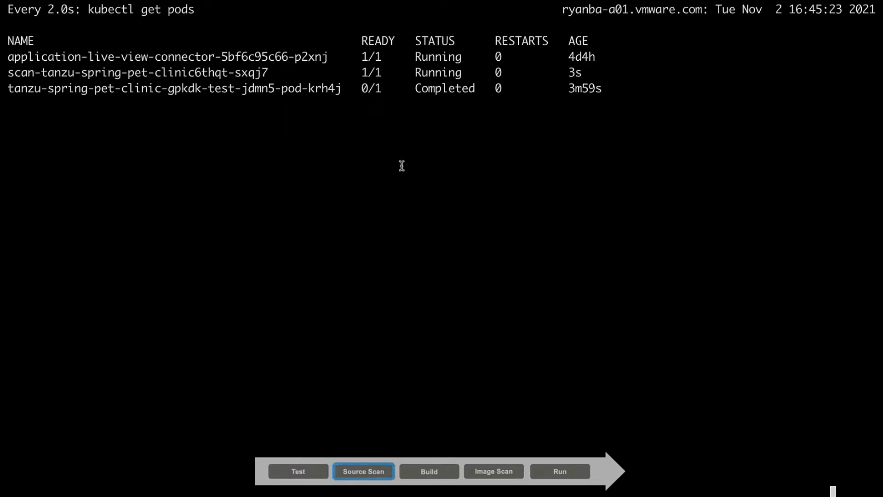
mouse_move(447, 209)
type("kubectl get sourcescan")
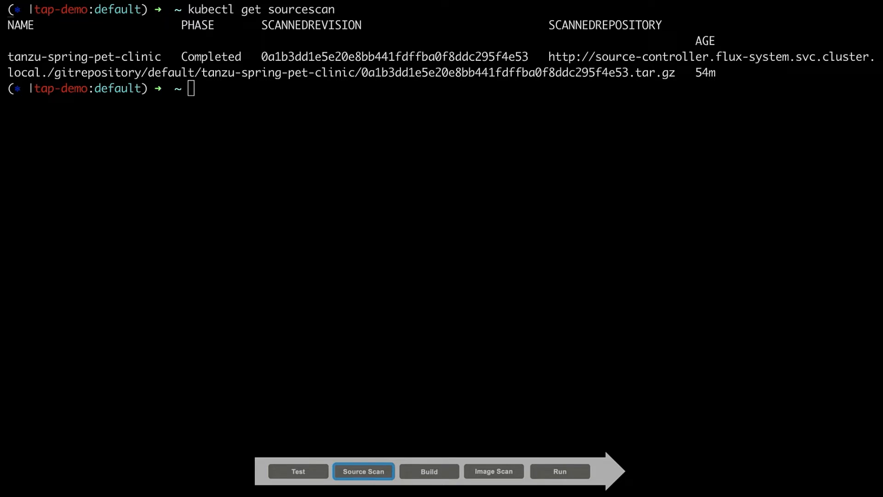
type("insight source get --repo spring-petclinic --commit 0a1b3dd1e5e20e8bb441fdffba0f8ddc295f4e53")
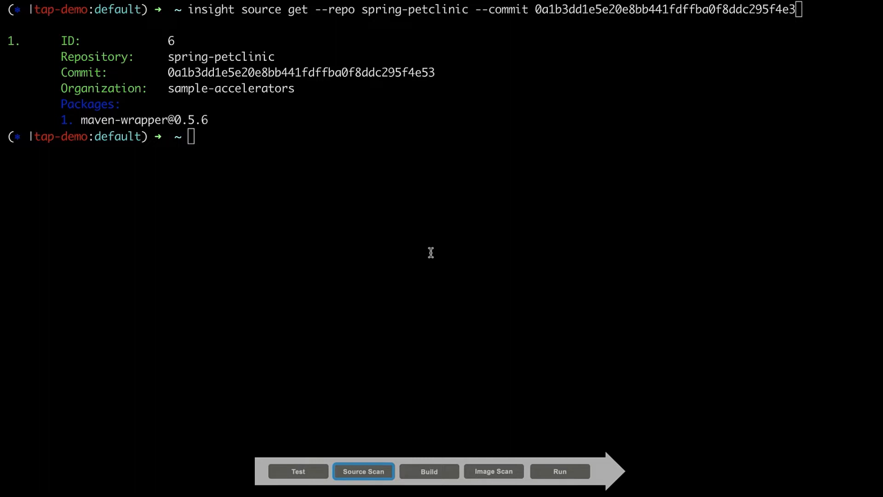
mouse_move(431, 276)
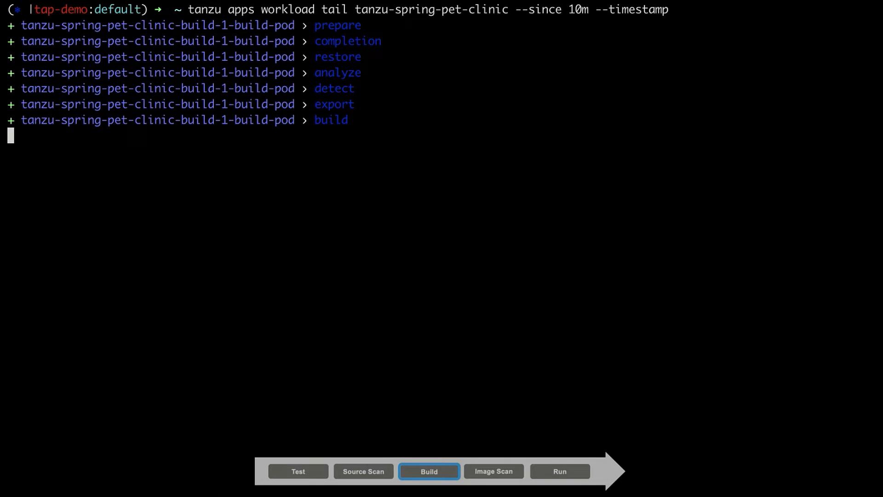
Scroll the tanzu-spring-pet-clinic build logs from prepare through build stages
scroll("down", 3)
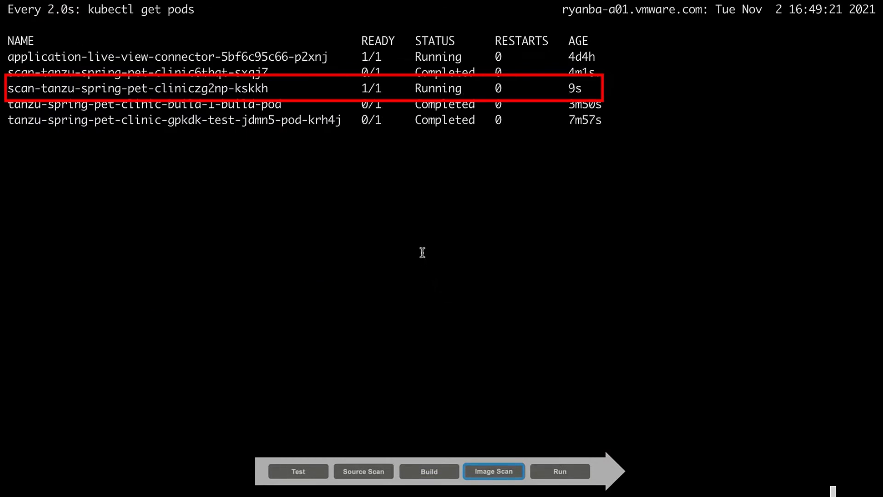
mouse_move(431, 245)
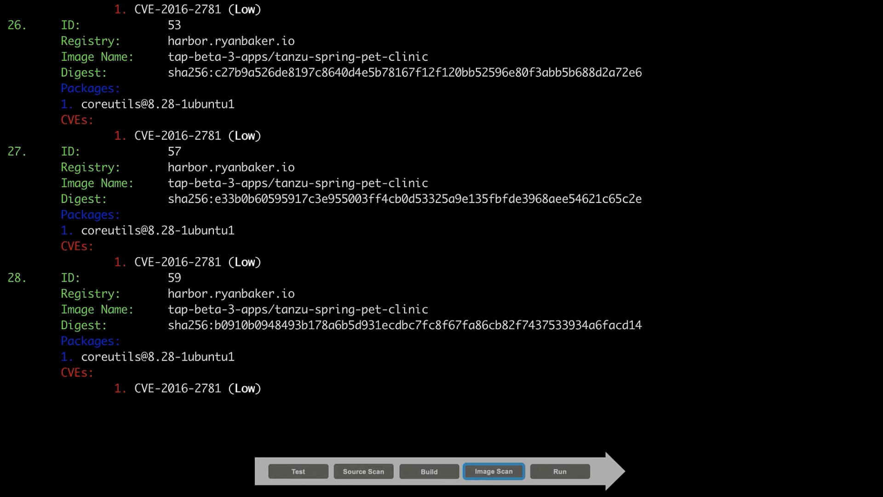
mouse_move(639, 161)
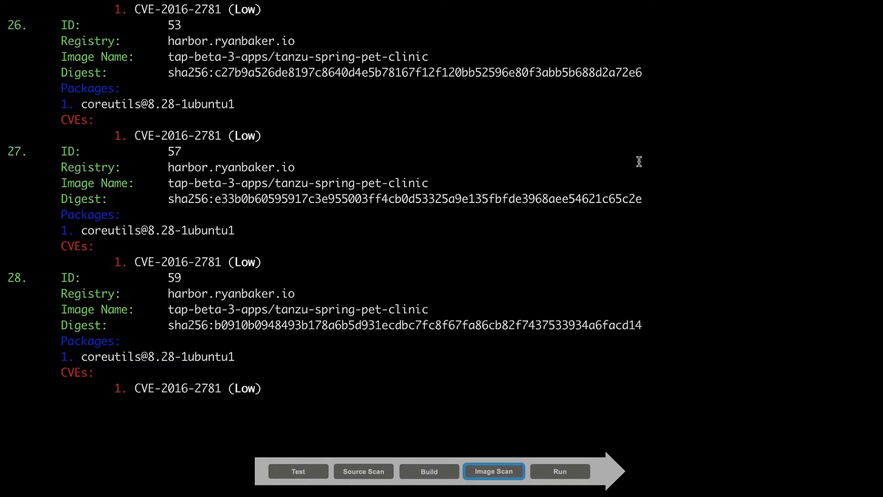
Show image scan results reporting low-severity CVE-2016-2781 in coreutils
left_click(559, 471)
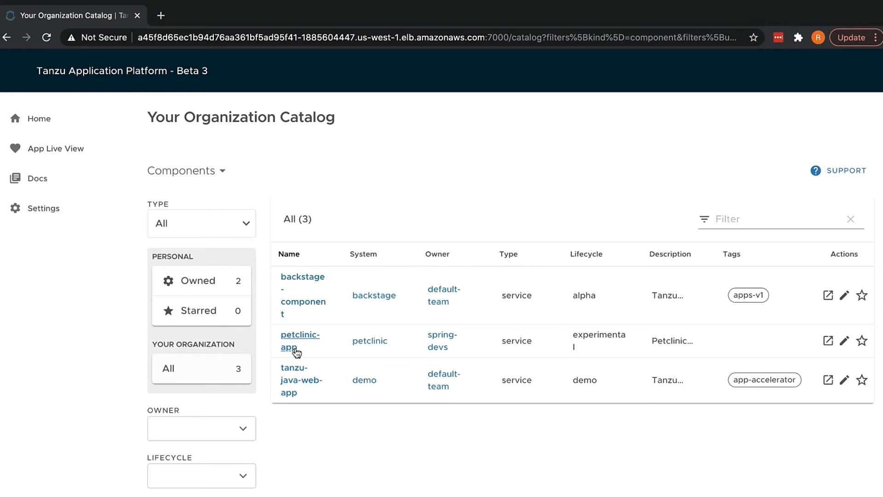
Open petclinic-app from the Components catalog to view its Overview
left_click(301, 340)
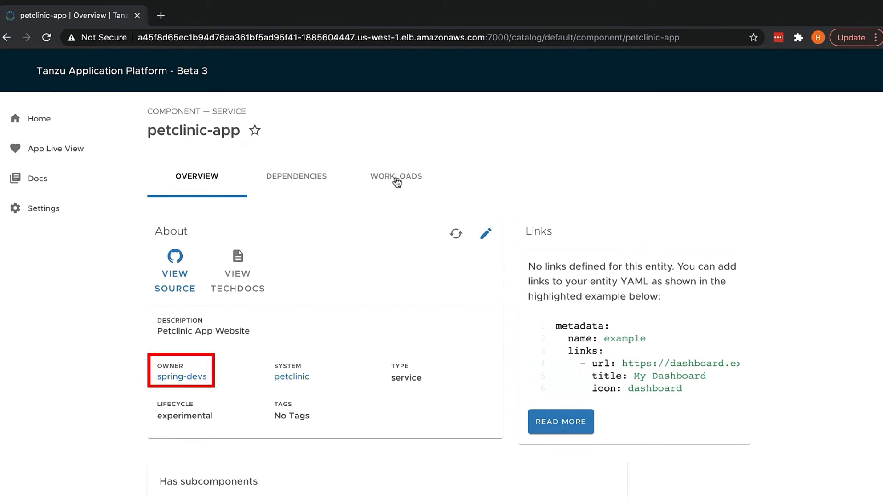
mouse_move(174, 274)
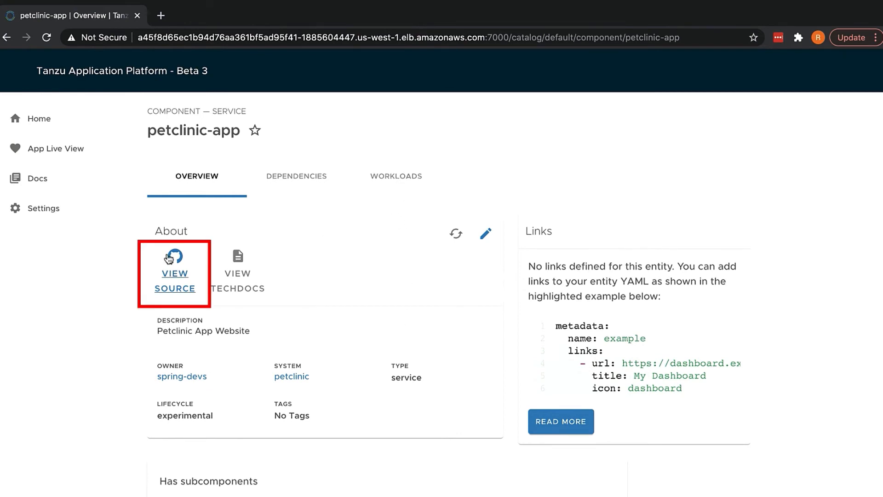
mouse_move(237, 265)
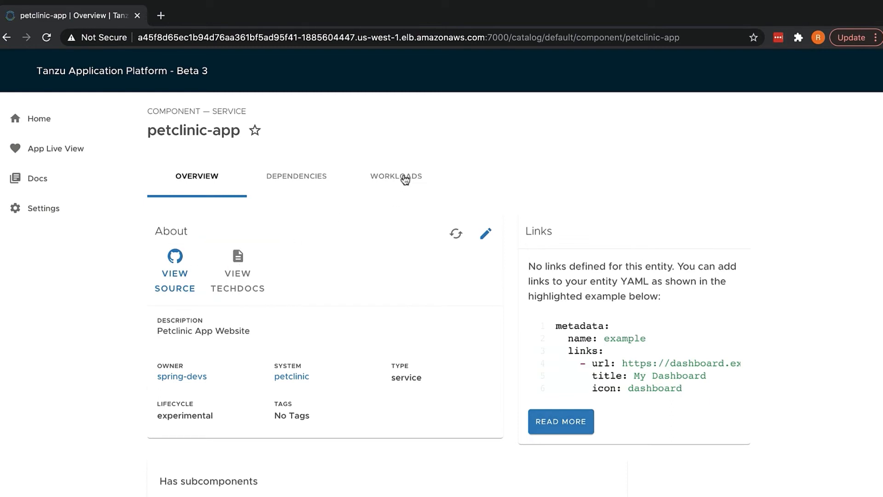
Review petclinic-app's workloads and open the tanzu-spring-pet-clinic Knative Service URL
left_click(396, 177)
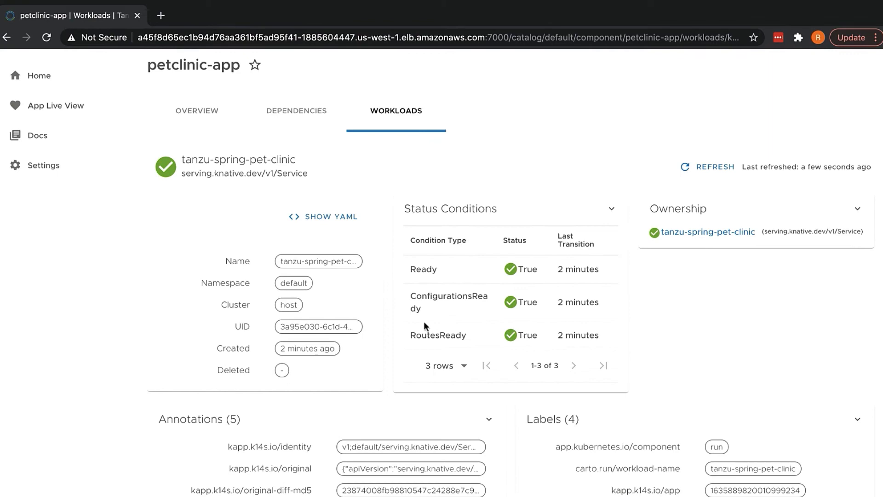
scroll("down", 3)
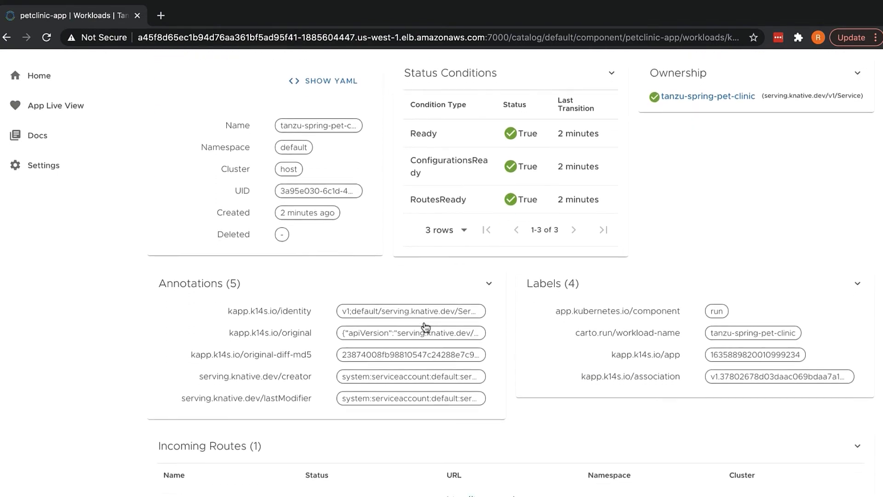
scroll("down", 3)
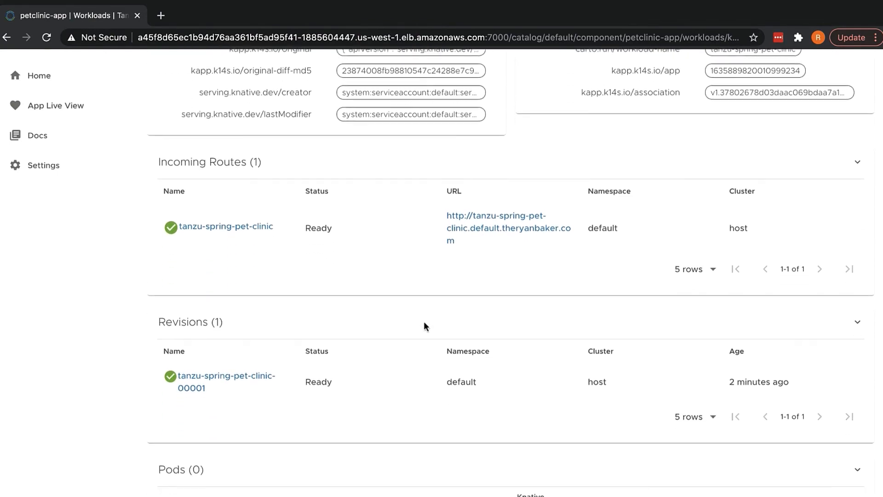
left_click(396, 133)
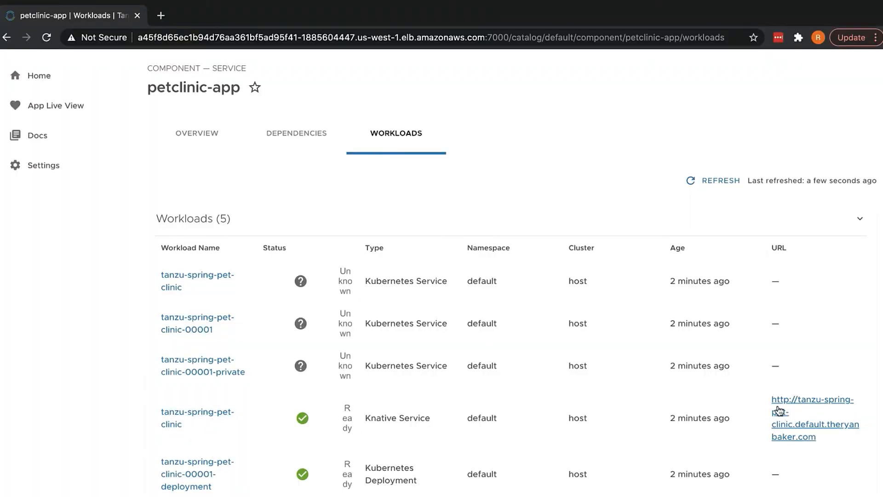
left_click(812, 399)
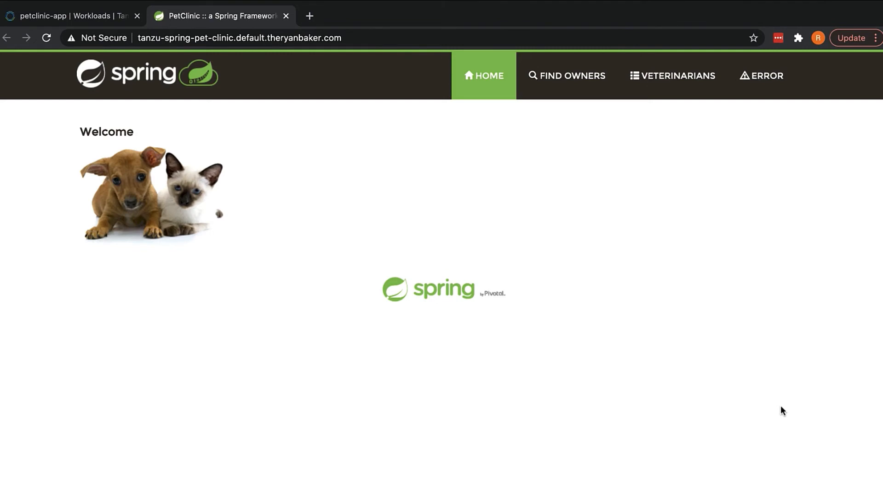